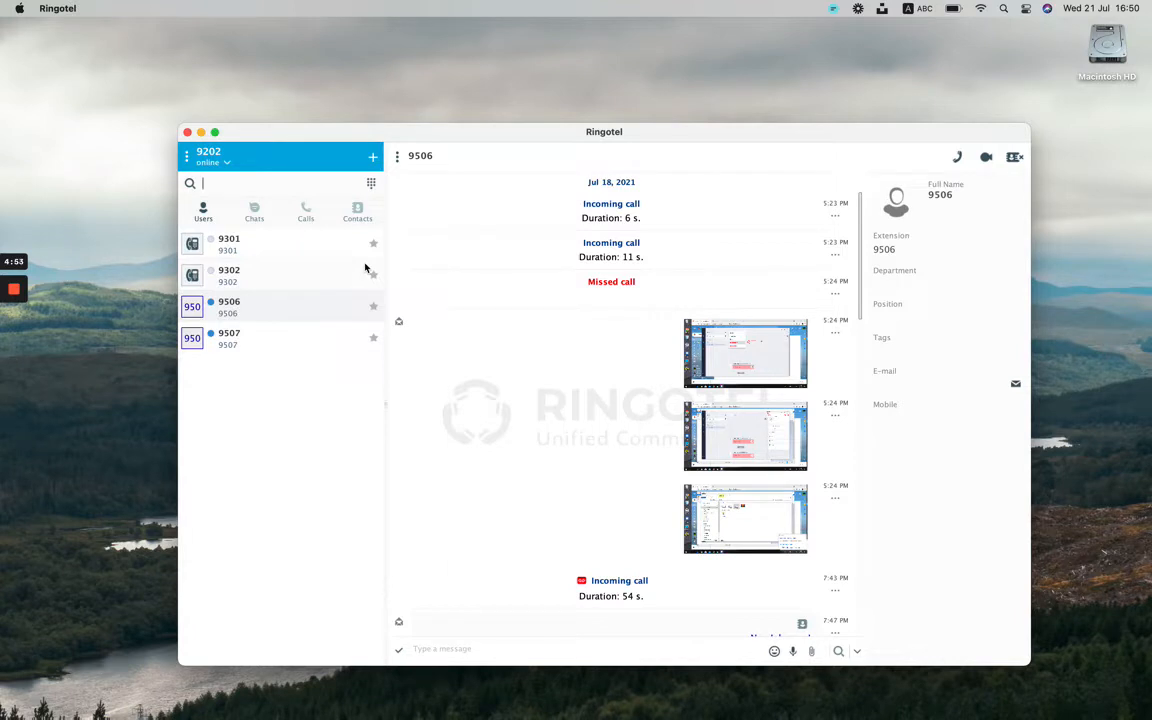
{"action": "mouse_move", "coordinate": [476, 254]}
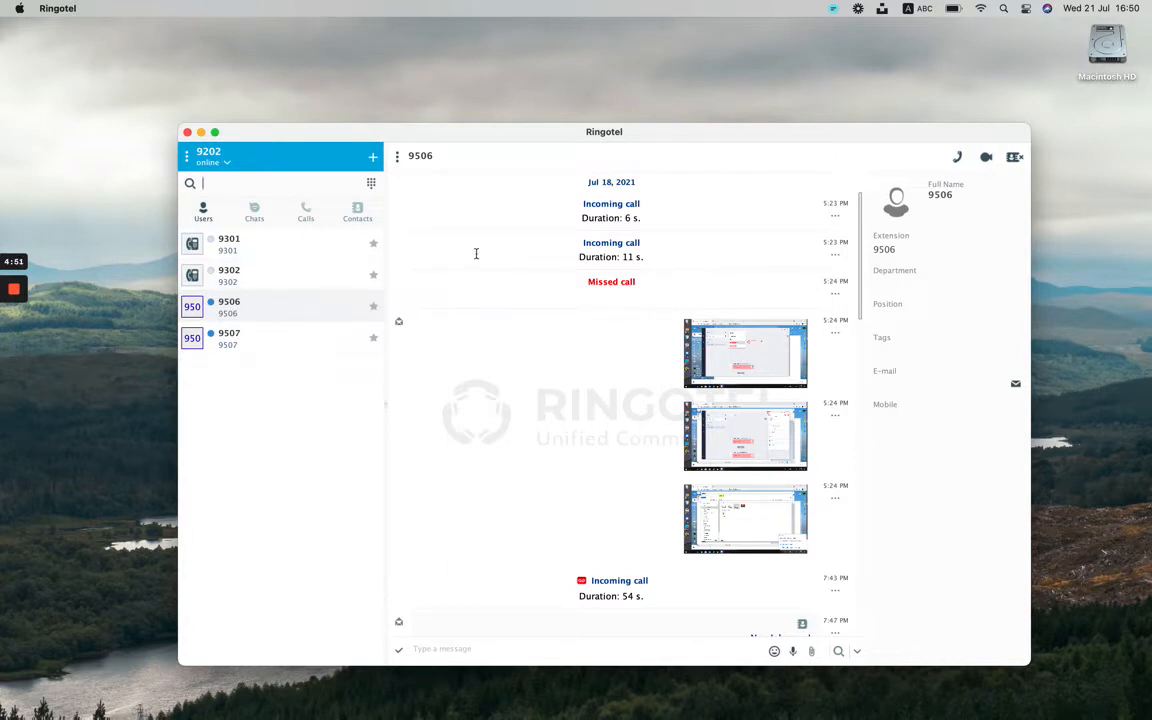
{"action": "mouse_move", "coordinate": [312, 300]}
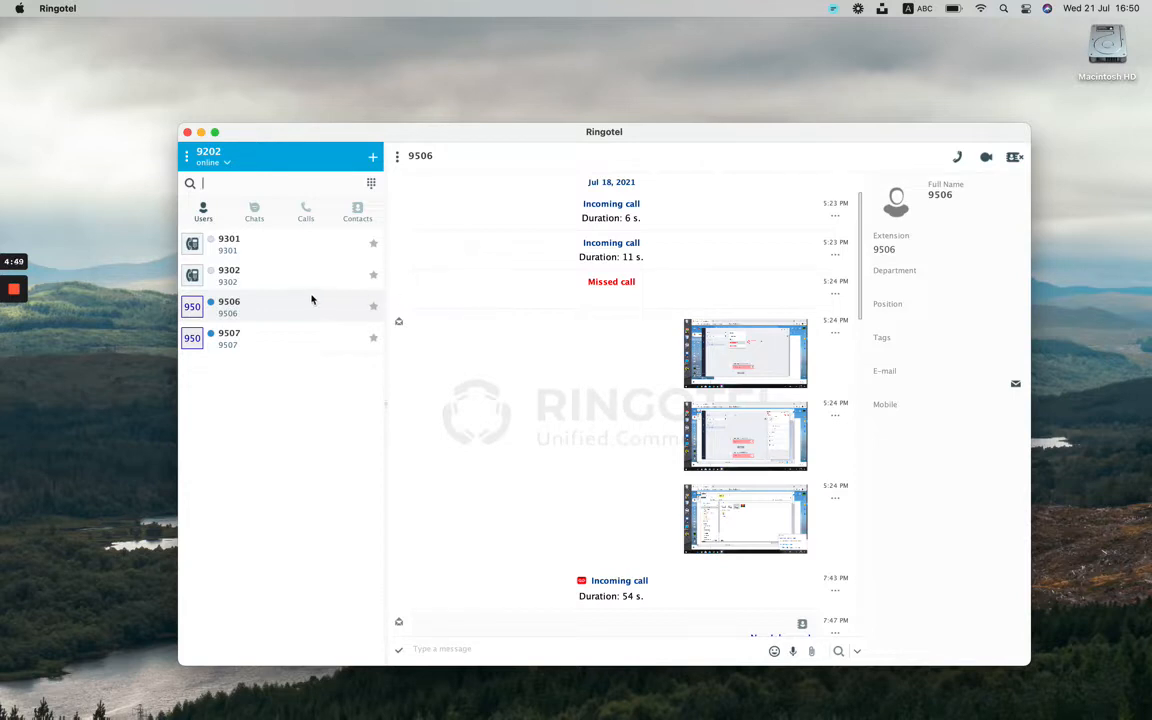
Open the FusionPBX Phonebook's Test group remote directory URL, listing six contacts.
{"action": "left_click", "coordinate": [357, 211]}
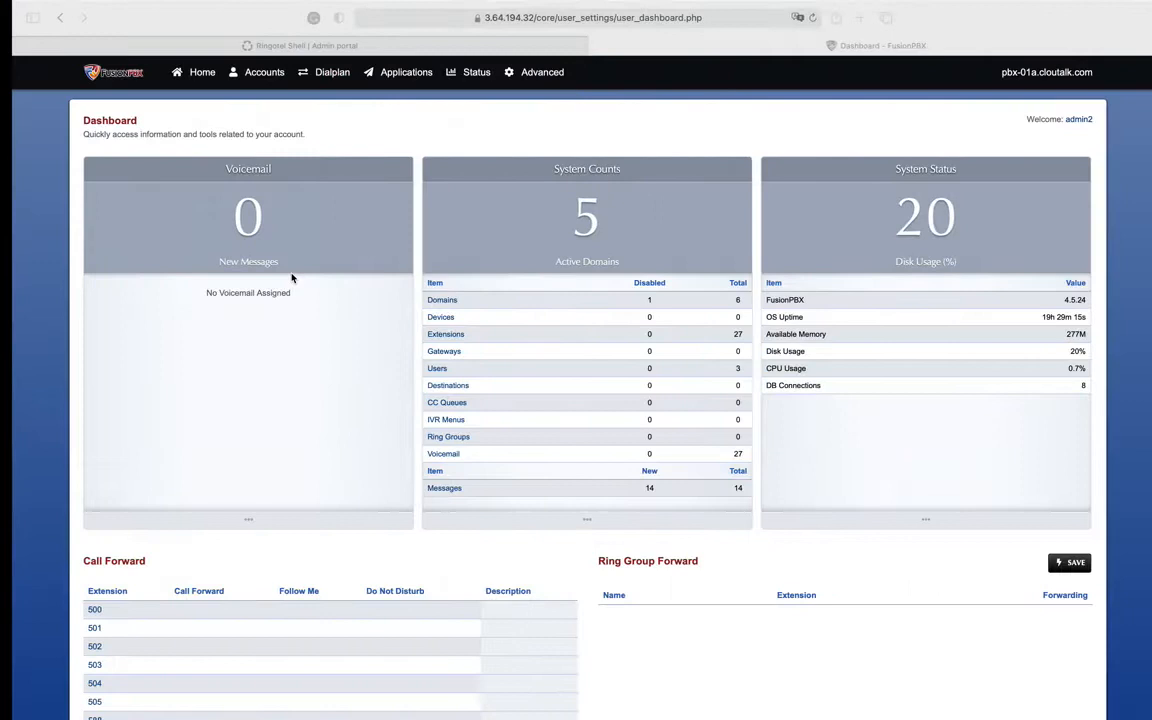
{"action": "left_click", "coordinate": [406, 71]}
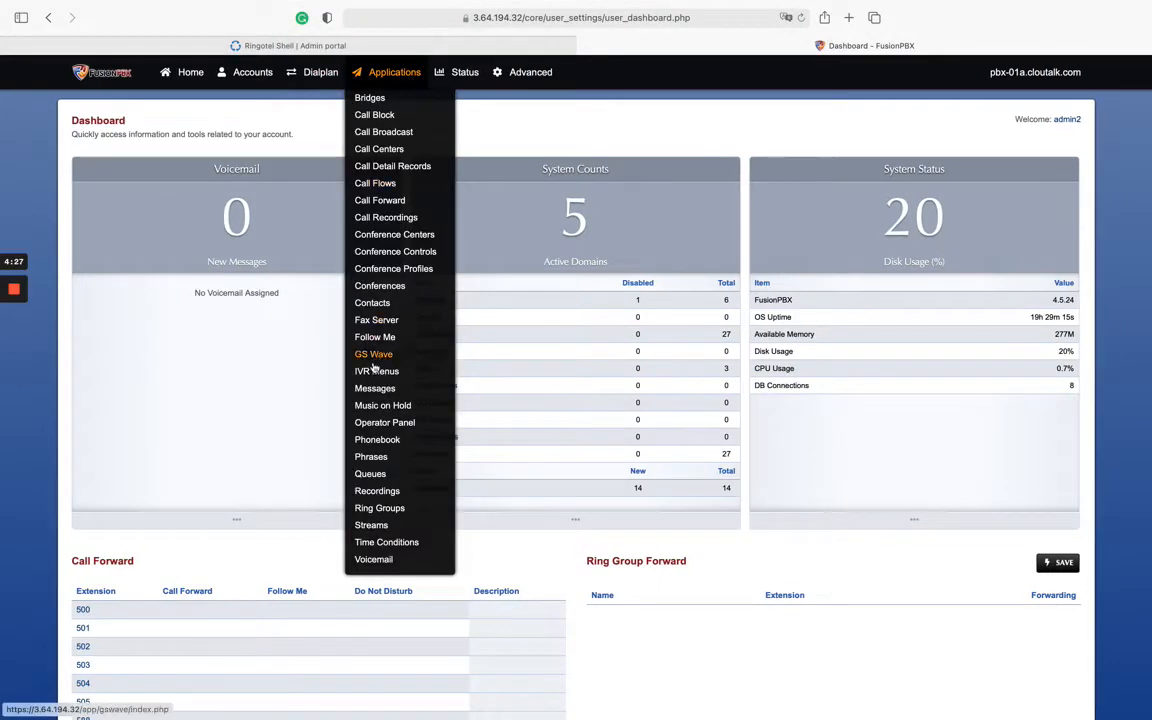
{"action": "left_click", "coordinate": [377, 439]}
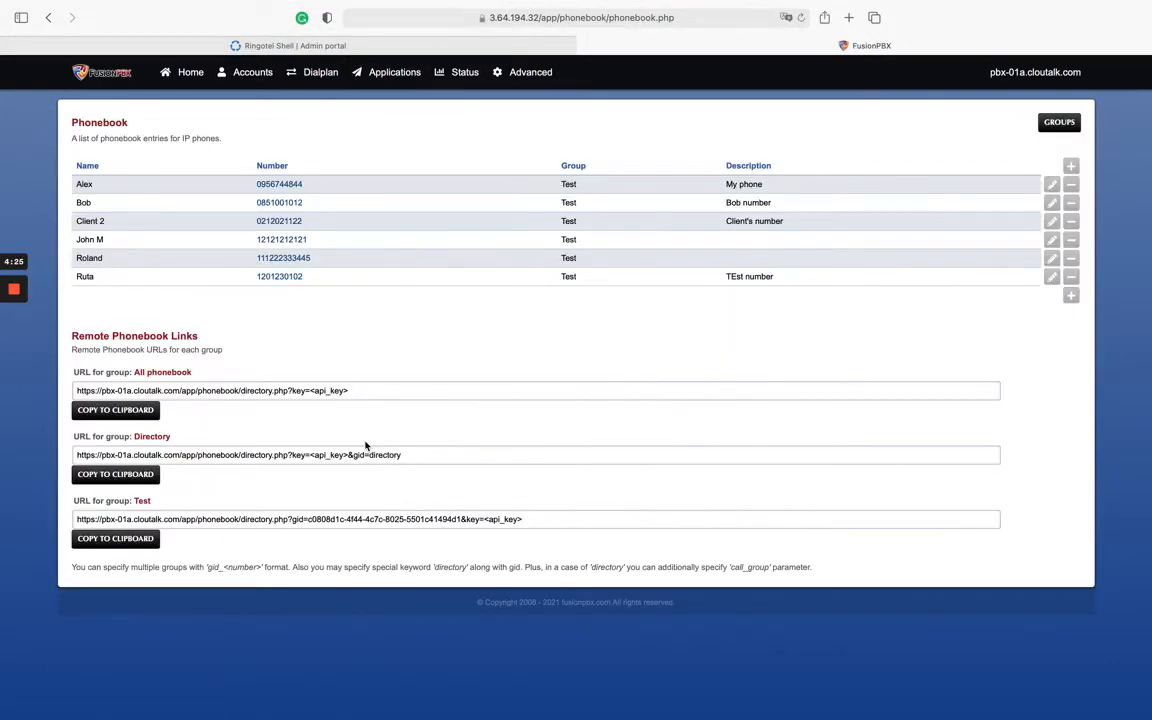
{"action": "mouse_move", "coordinate": [316, 371]}
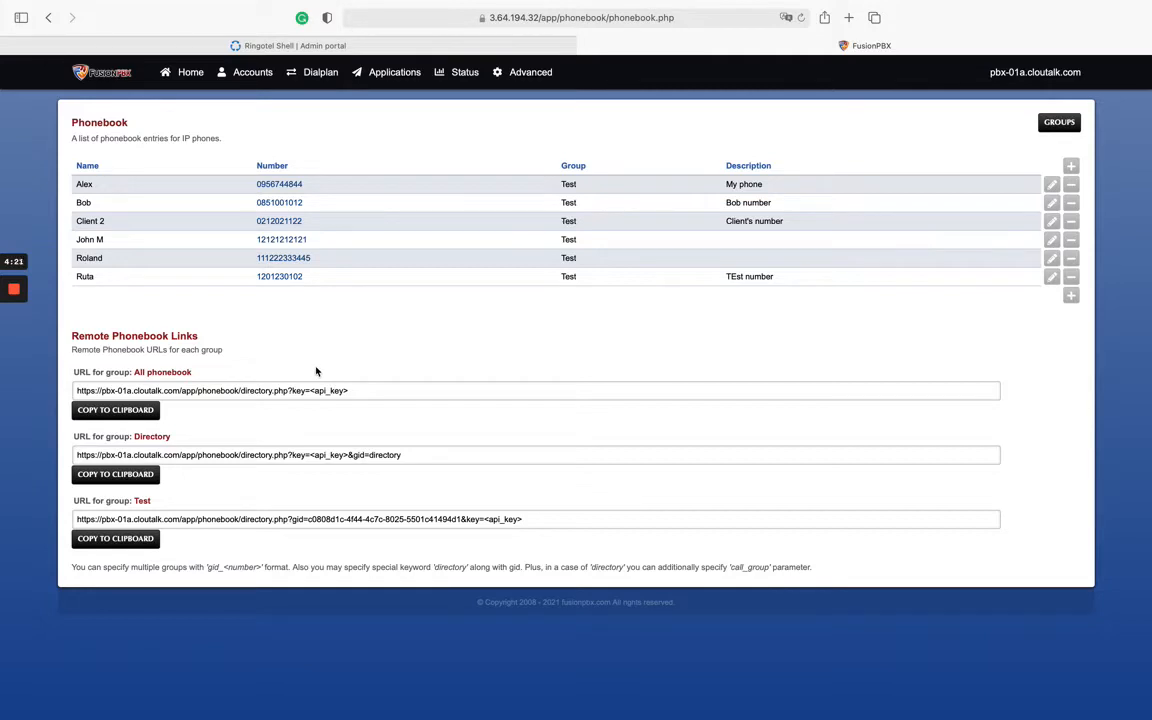
{"action": "mouse_move", "coordinate": [169, 524]}
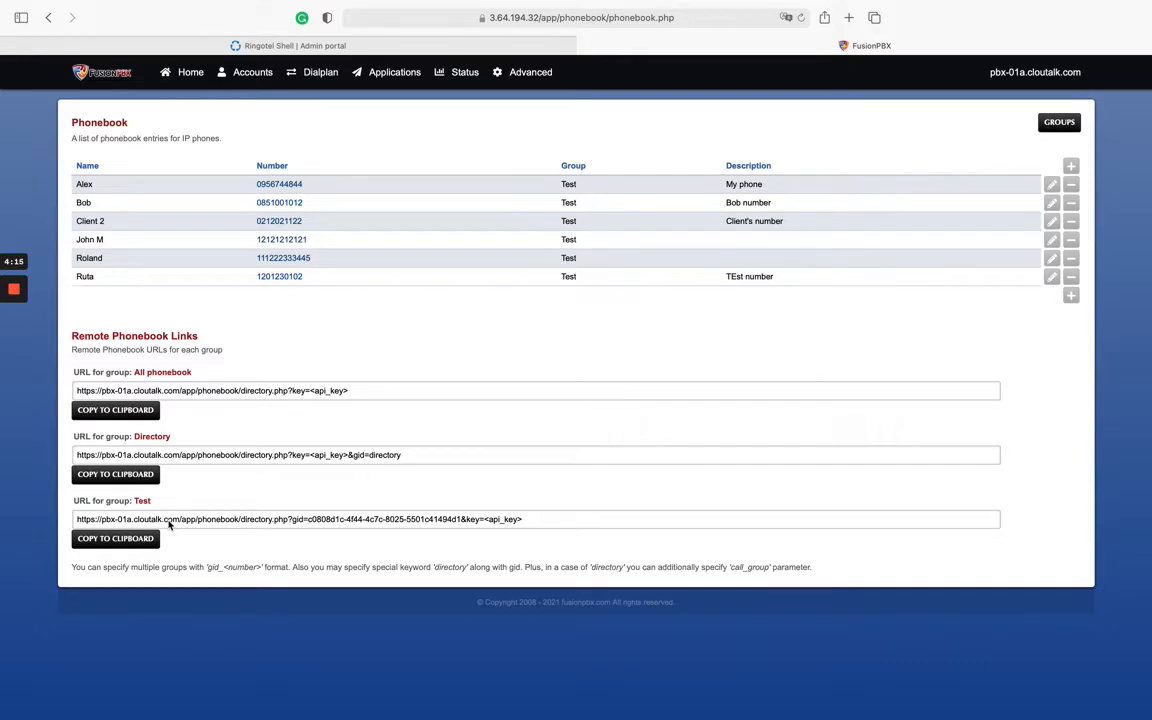
{"action": "mouse_move", "coordinate": [523, 433]}
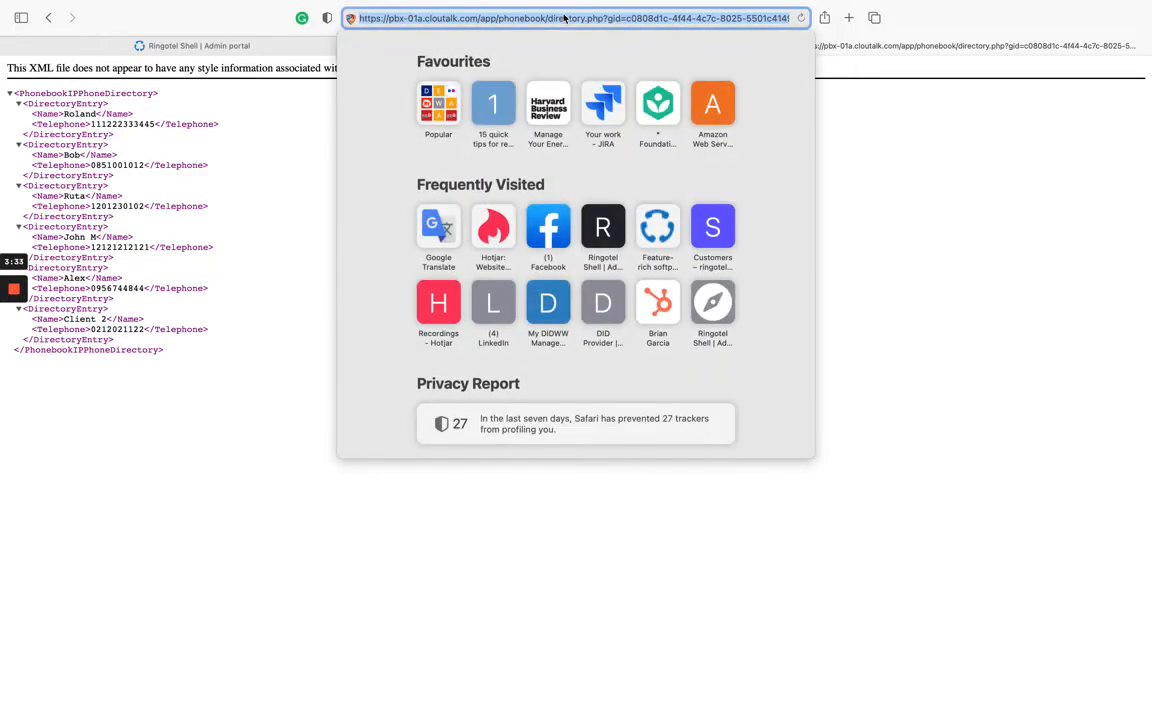
{"action": "left_click", "coordinate": [194, 45]}
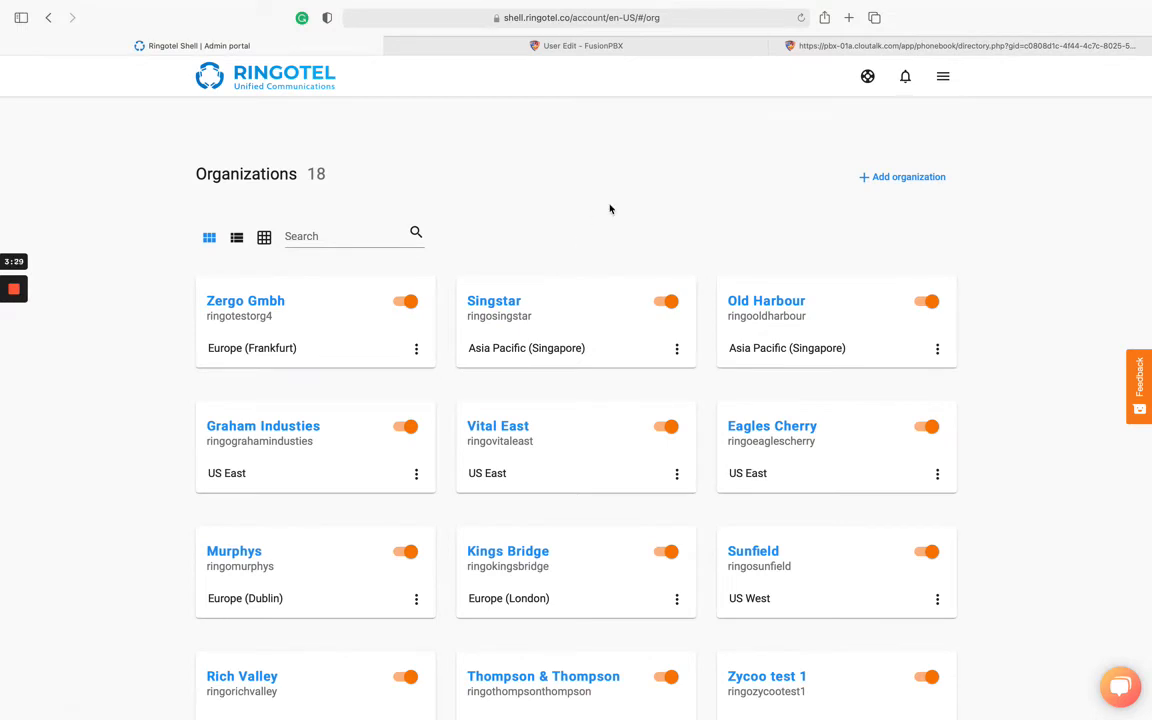
Save the Test group phonebook URL as Kentt 1 pbx connection's Remote Phonebook URL.
{"action": "scroll", "scroll_direction": "down", "scroll_amount": 3}
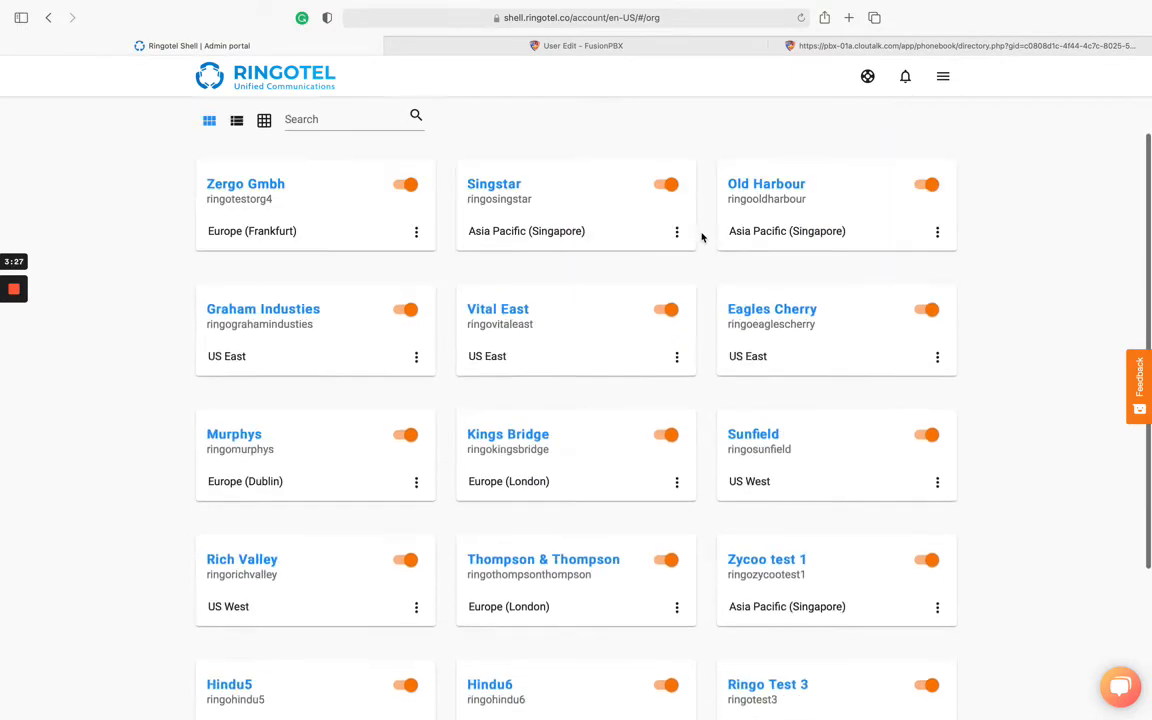
{"action": "scroll", "scroll_direction": "down", "scroll_amount": 3}
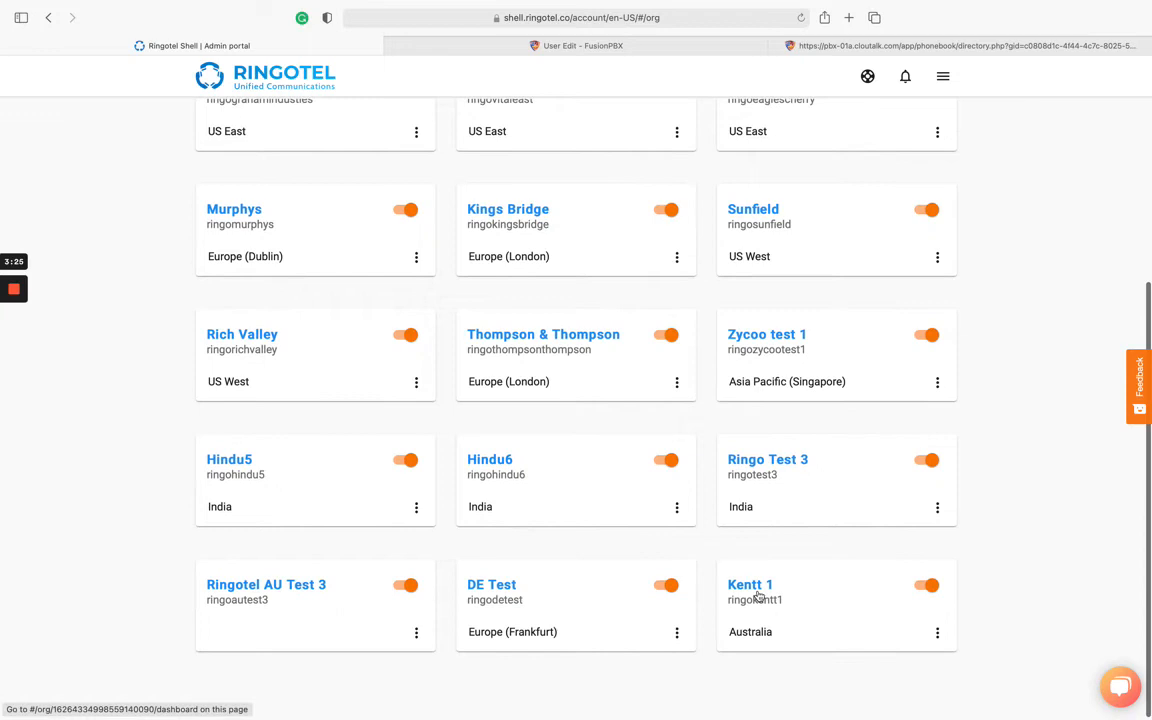
{"action": "left_click", "coordinate": [750, 585]}
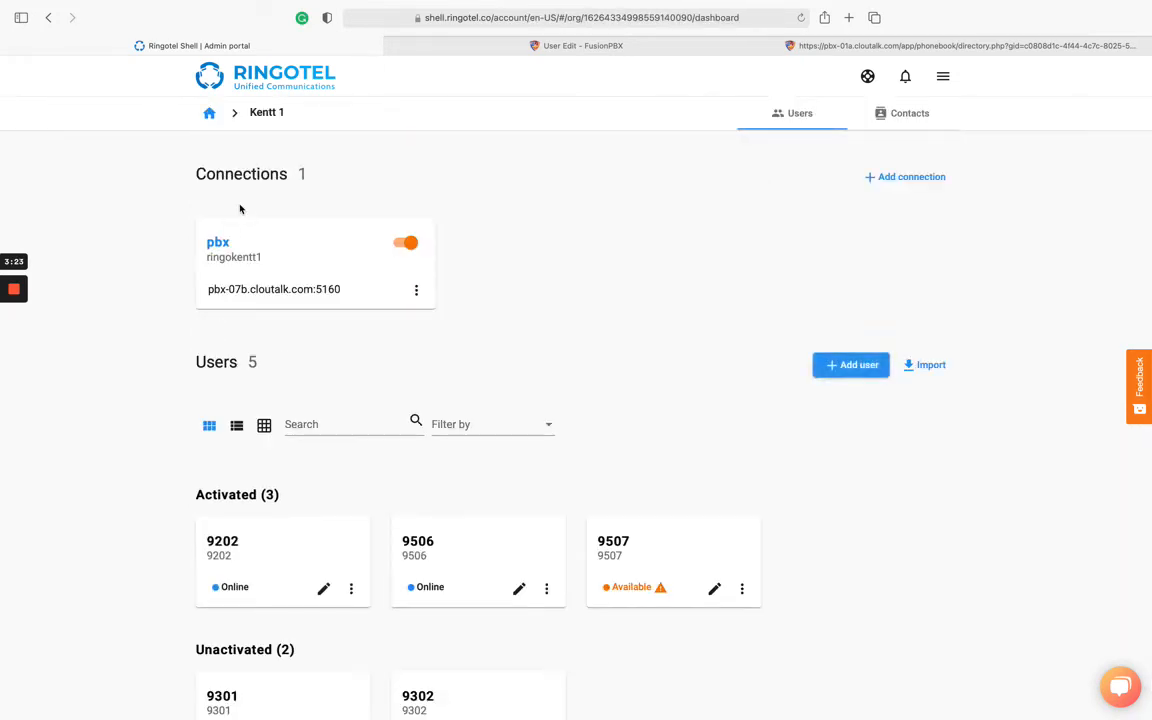
{"action": "left_click", "coordinate": [218, 242]}
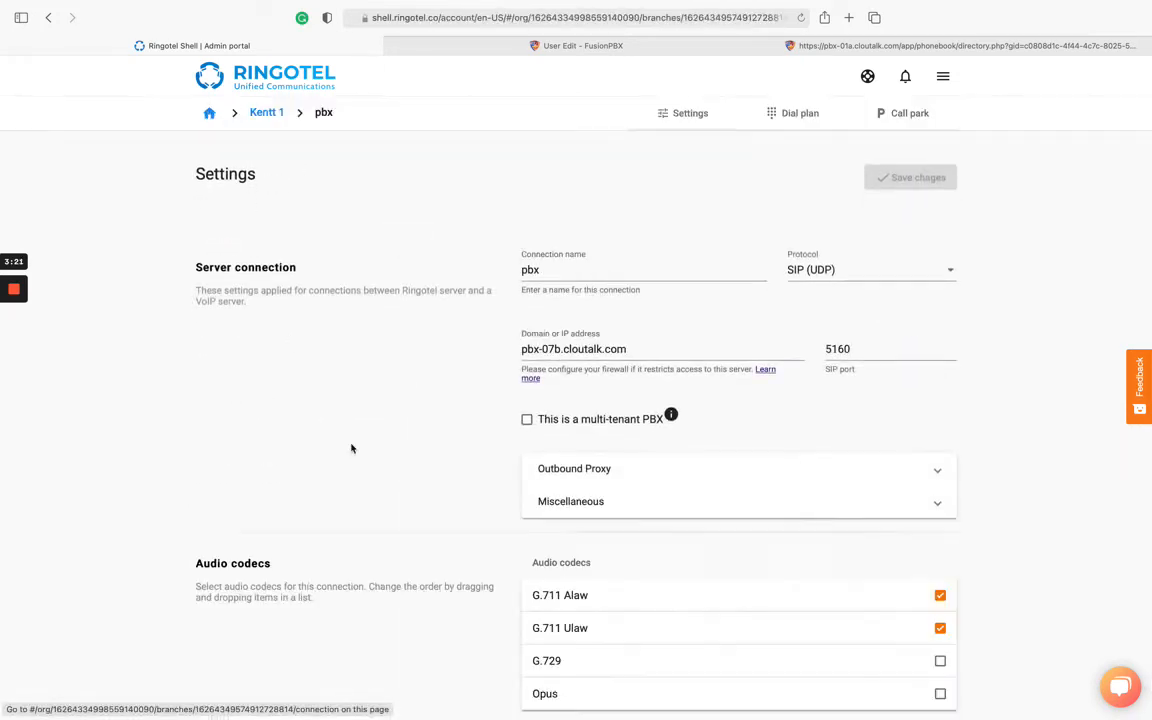
{"action": "scroll", "scroll_direction": "down", "scroll_amount": 3}
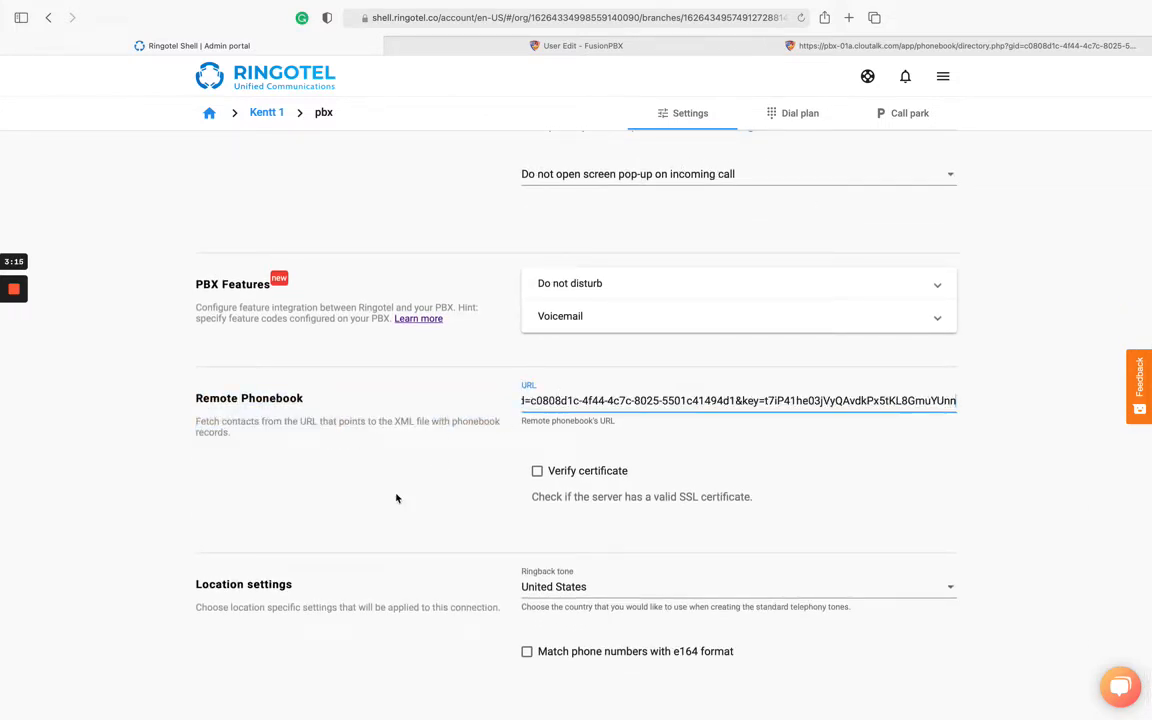
{"action": "scroll", "scroll_direction": "up", "scroll_amount": 3}
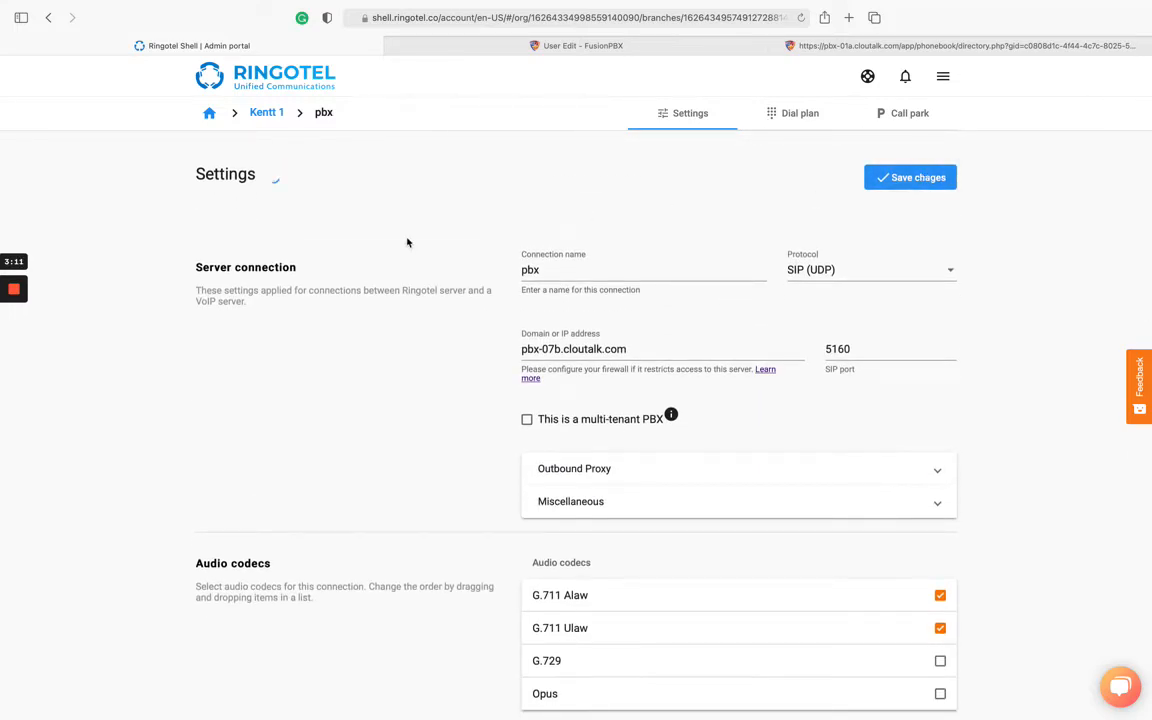
{"action": "left_click", "coordinate": [909, 177]}
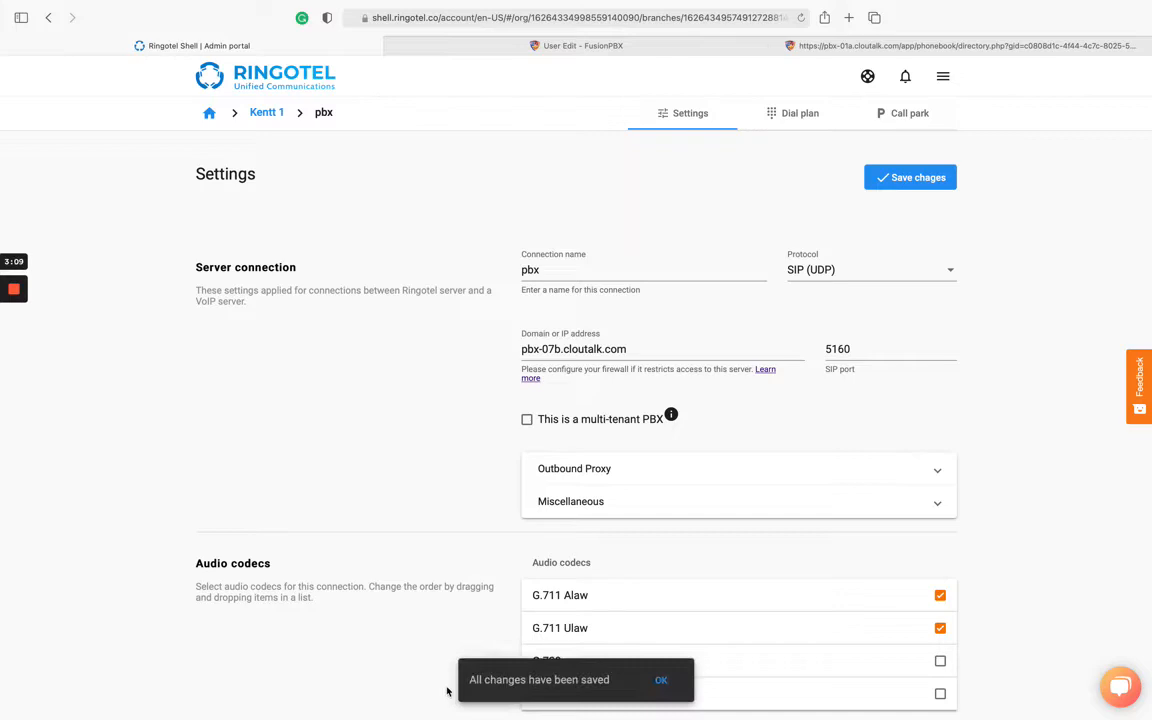
{"action": "left_click", "coordinate": [266, 112]}
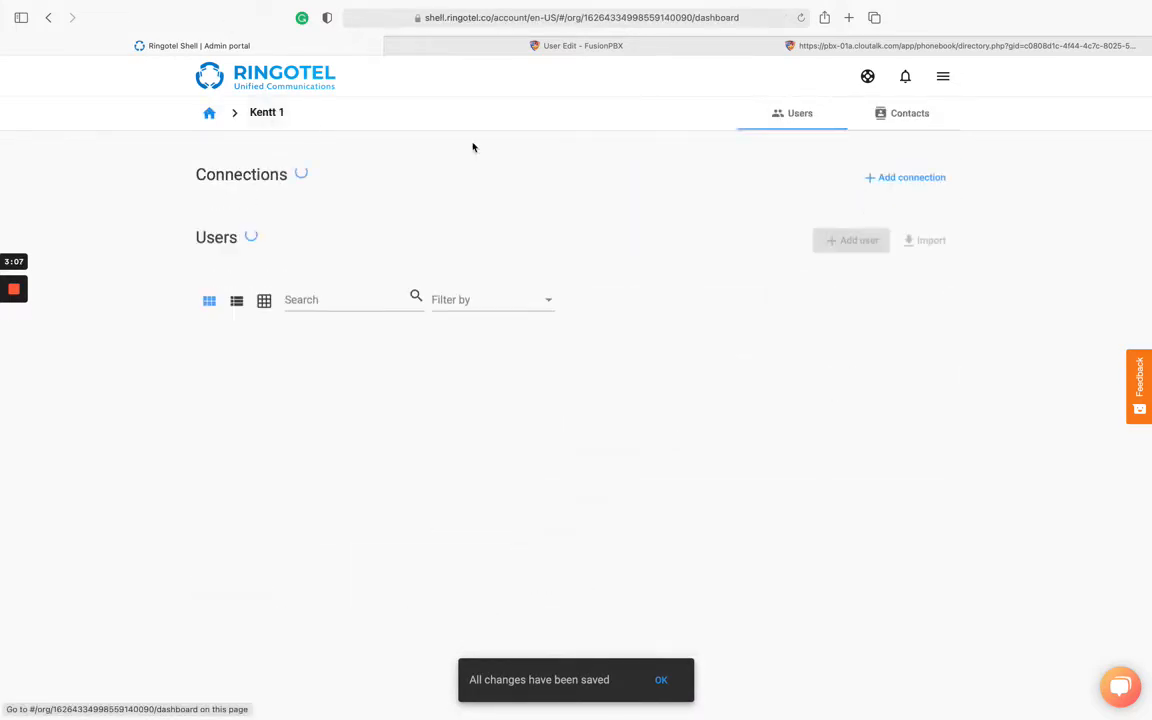
Review FusionPBX Phonebook's six Test-group entries and its Remote Phonebook Links.
{"action": "left_click", "coordinate": [901, 113]}
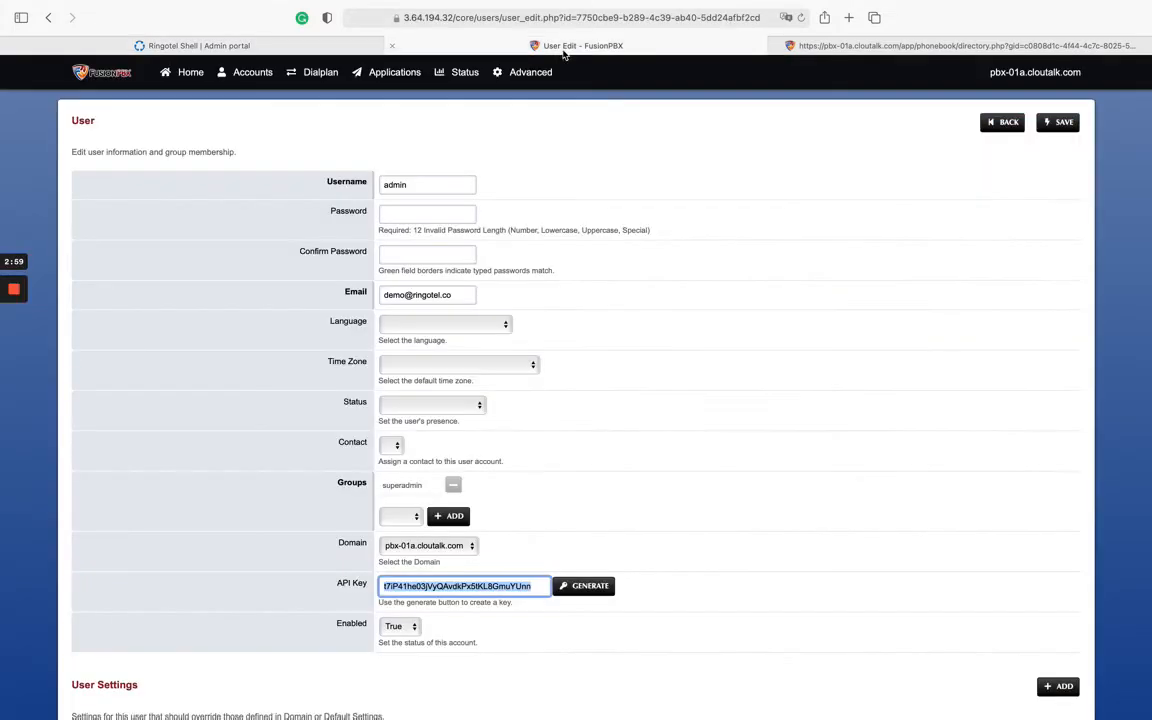
{"action": "left_click", "coordinate": [394, 72]}
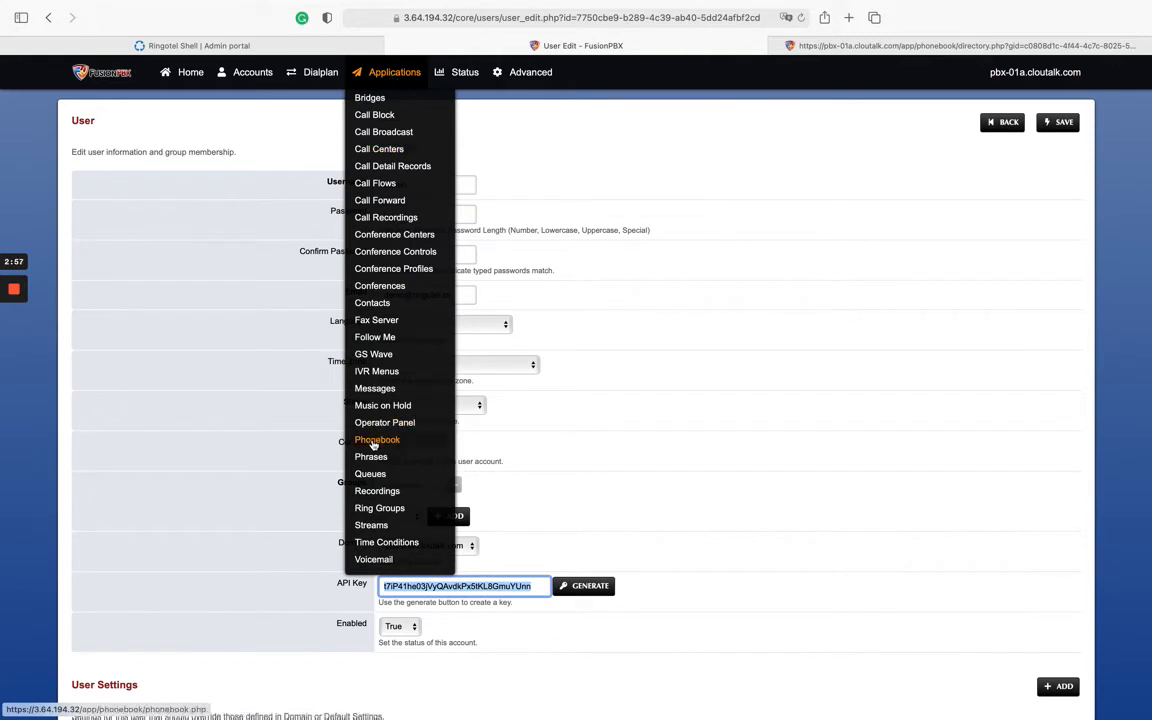
{"action": "left_click", "coordinate": [377, 439]}
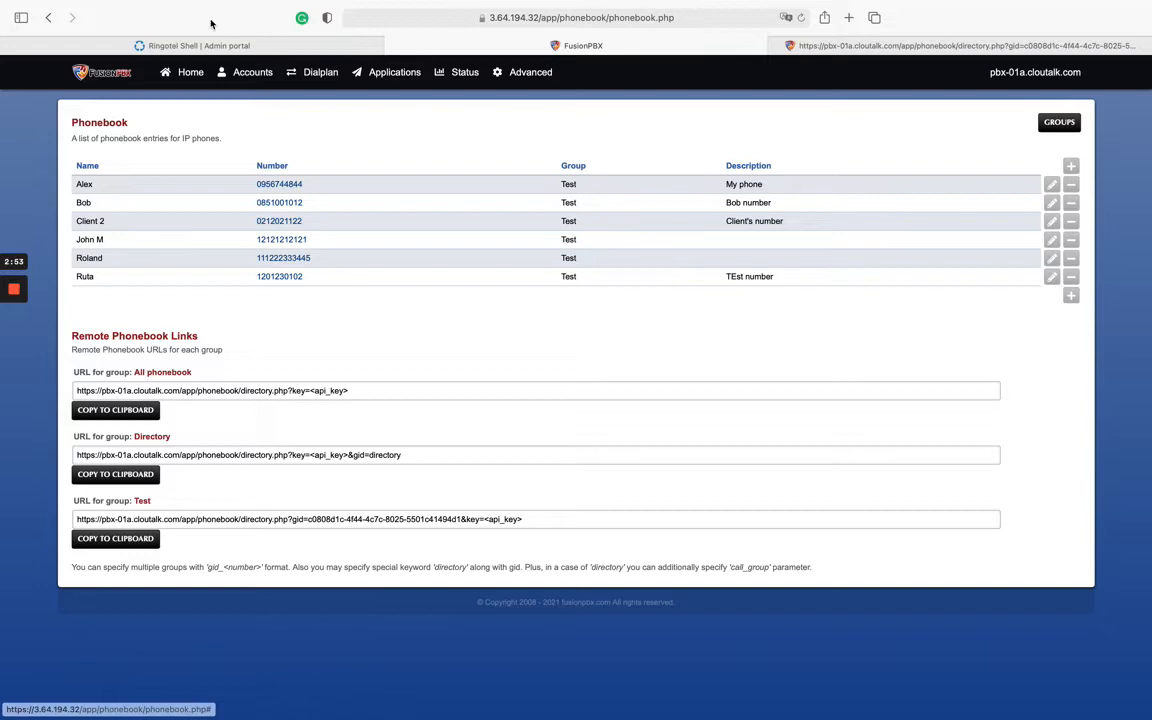
{"action": "left_click", "coordinate": [190, 45]}
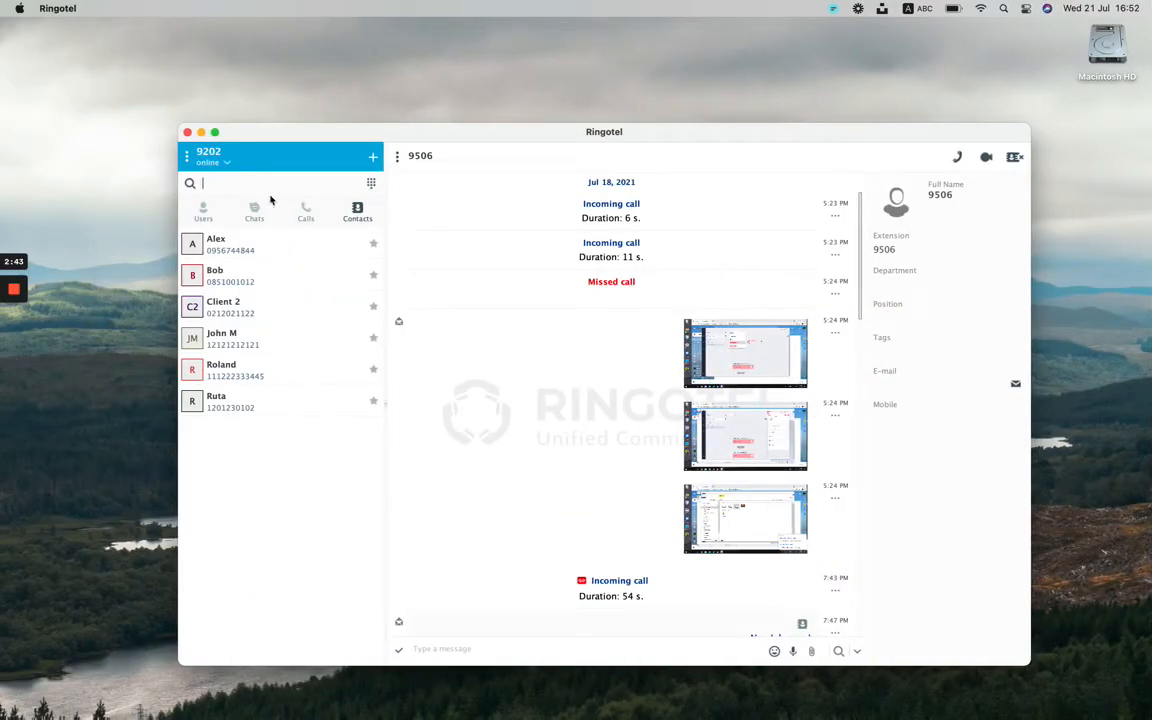
{"action": "mouse_move", "coordinate": [240, 400]}
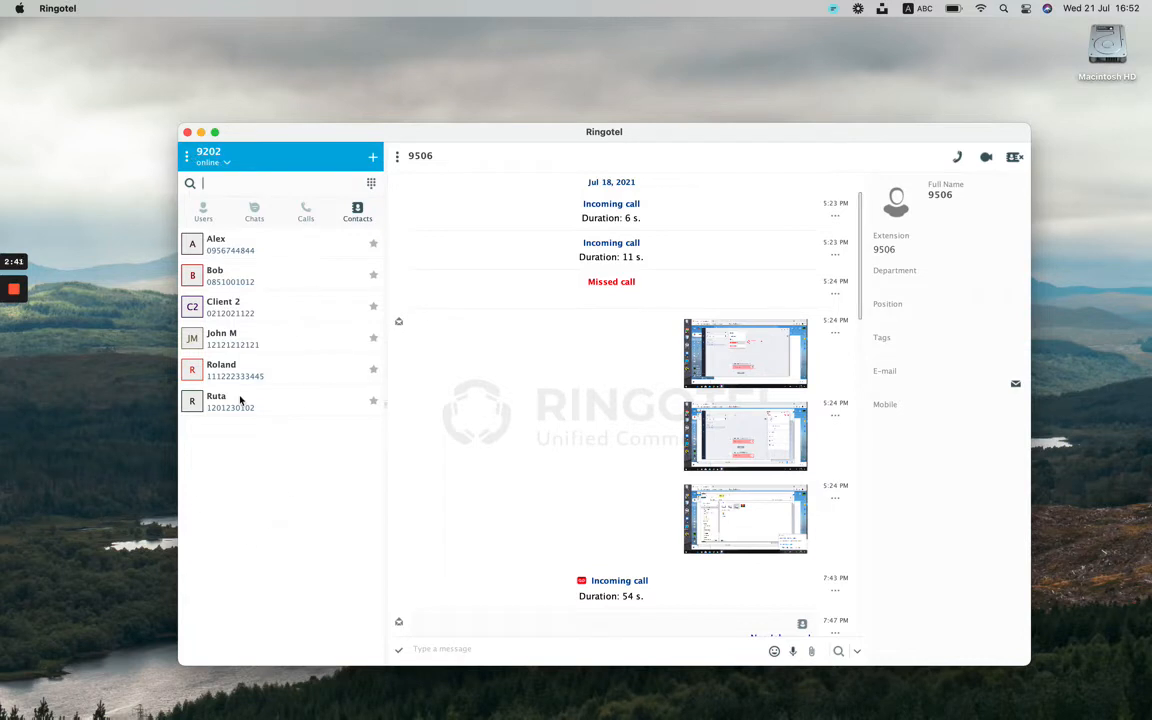
{"action": "mouse_move", "coordinate": [393, 410]}
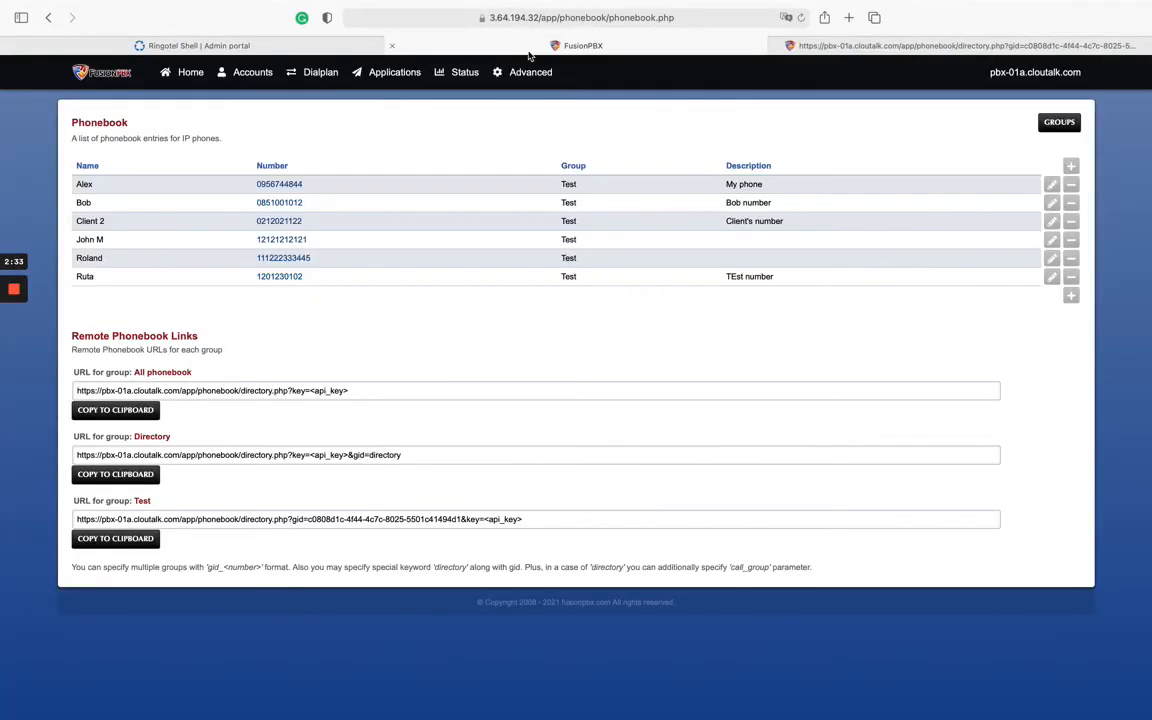
{"action": "left_click", "coordinate": [1071, 166]}
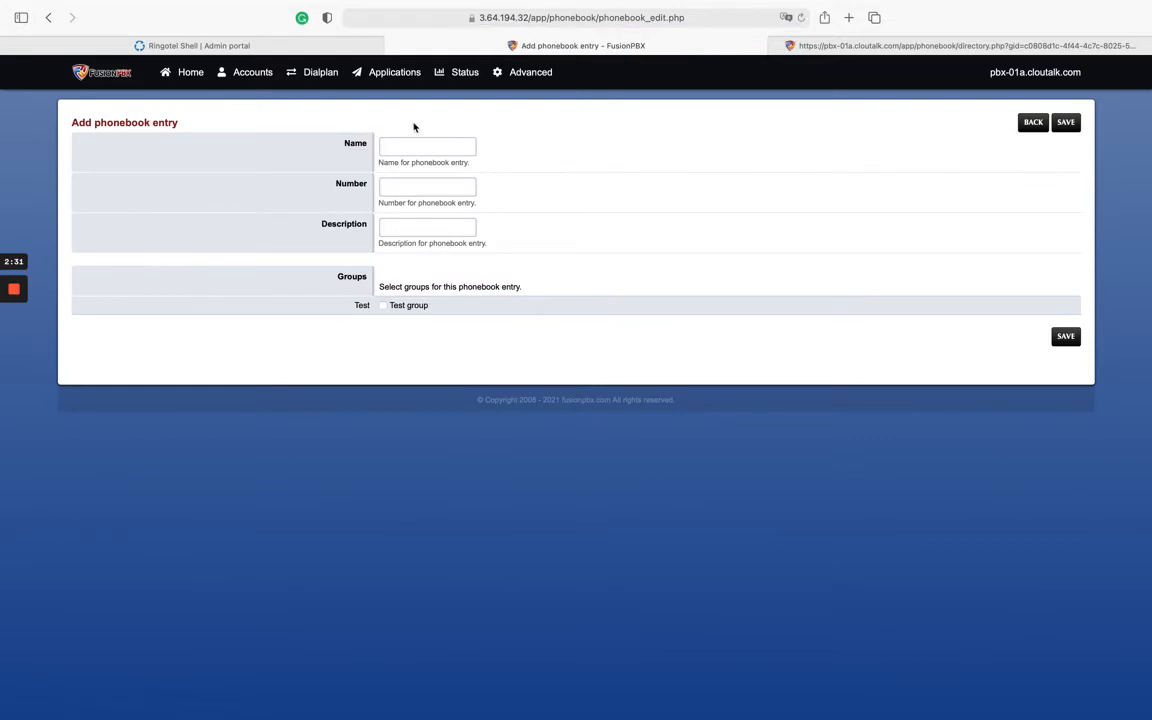
{"action": "type", "text": "Test Contact"}
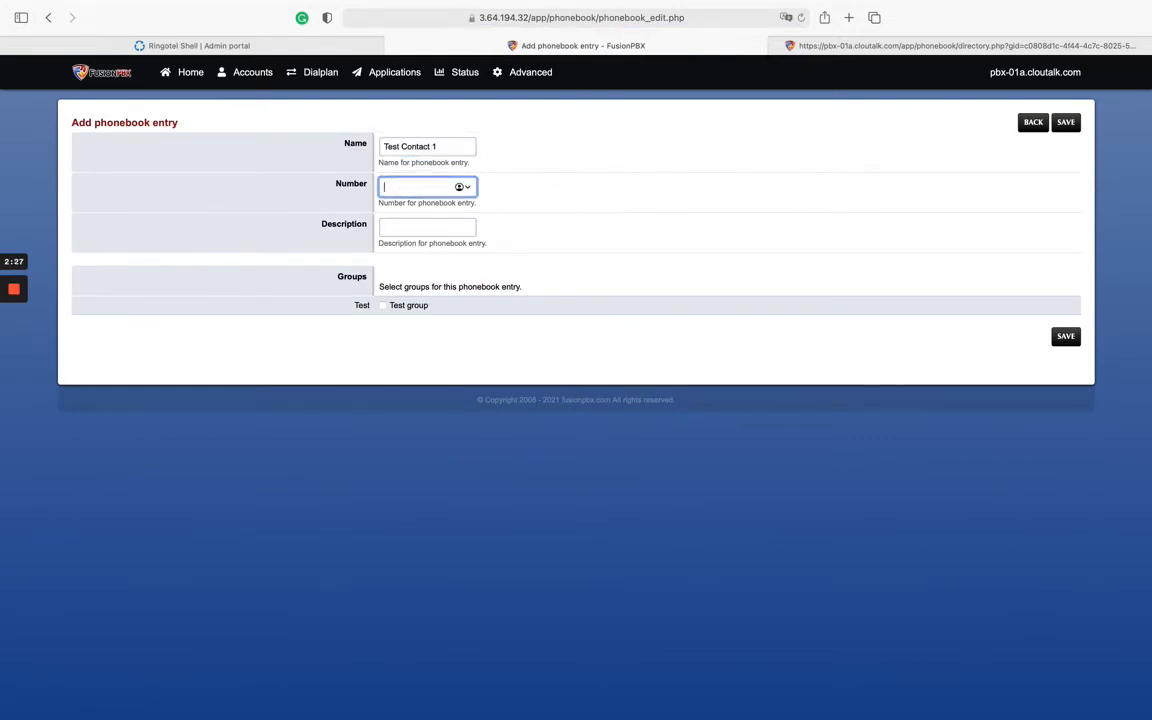
{"action": "type", "text": "1234567890"}
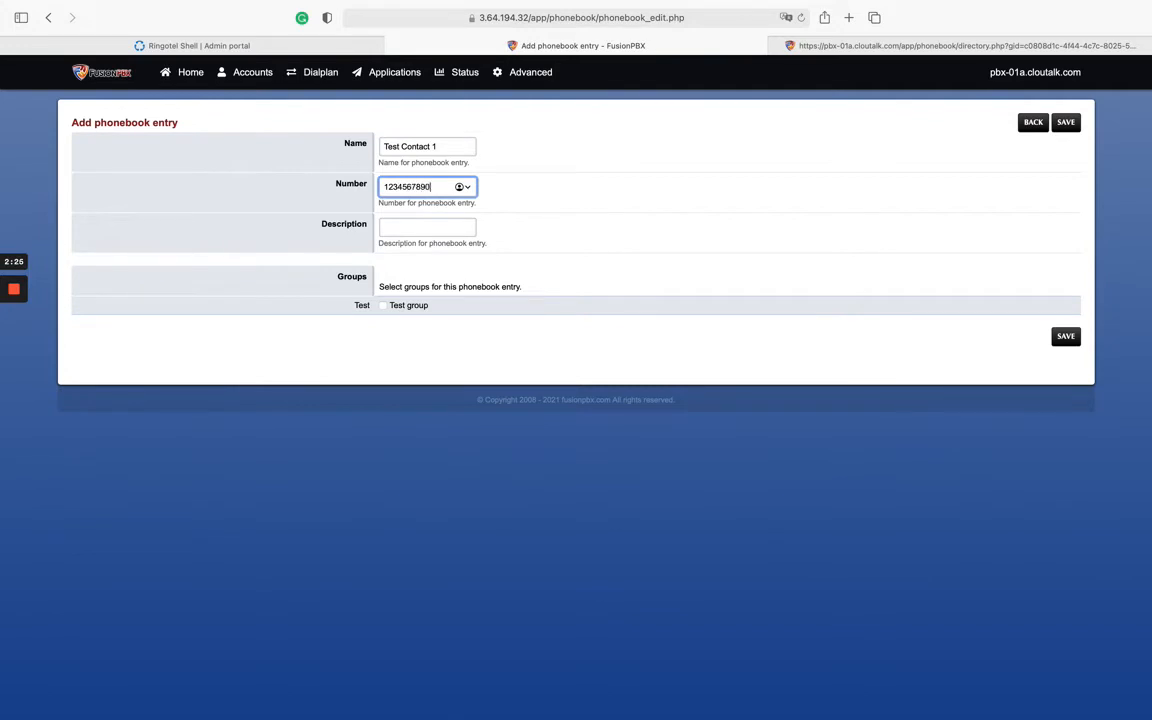
{"action": "left_click", "coordinate": [382, 305]}
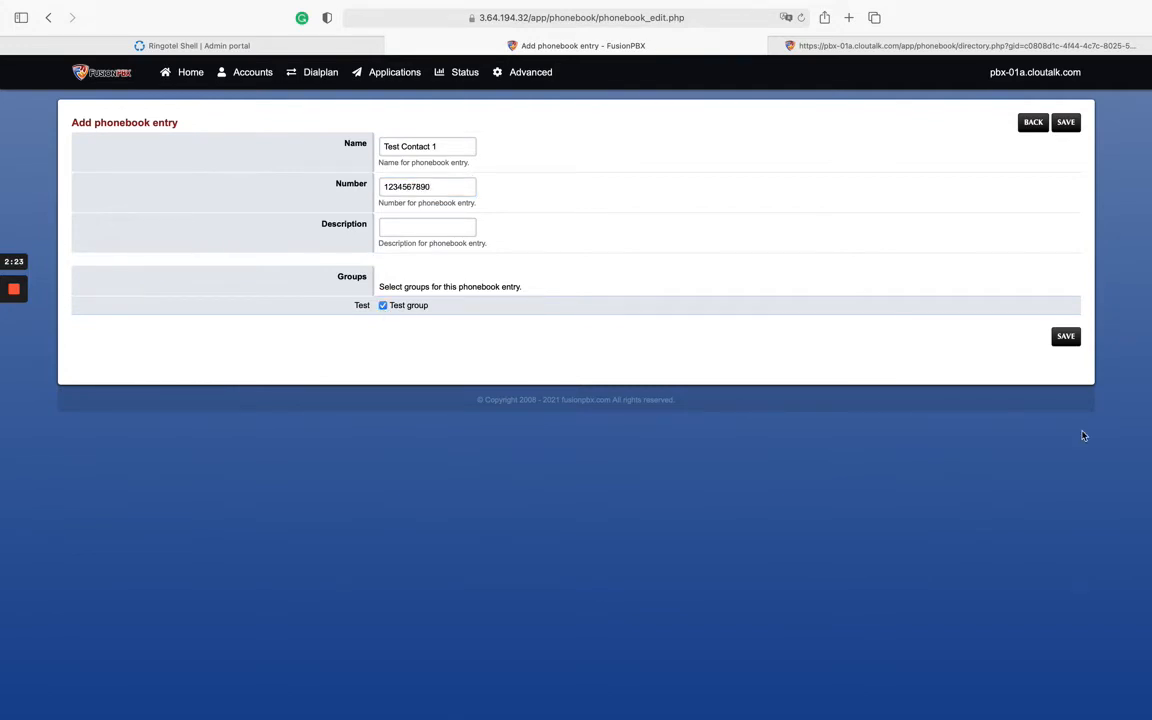
{"action": "left_click", "coordinate": [1065, 122]}
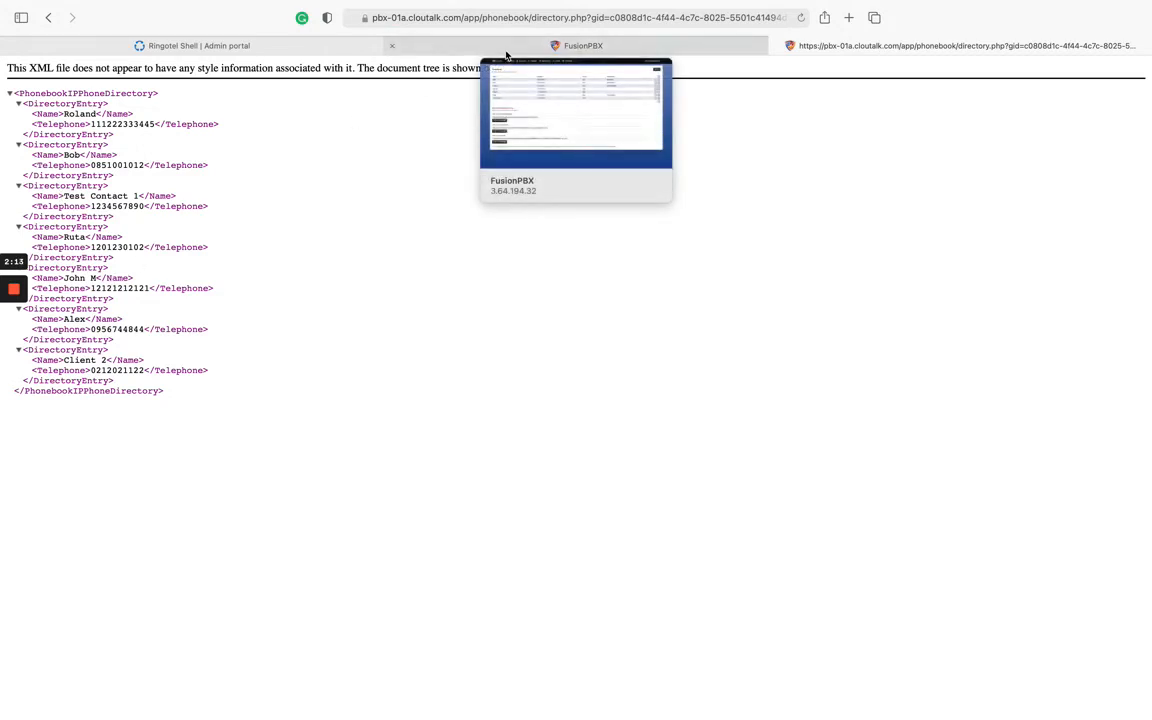
{"action": "left_click", "coordinate": [190, 45]}
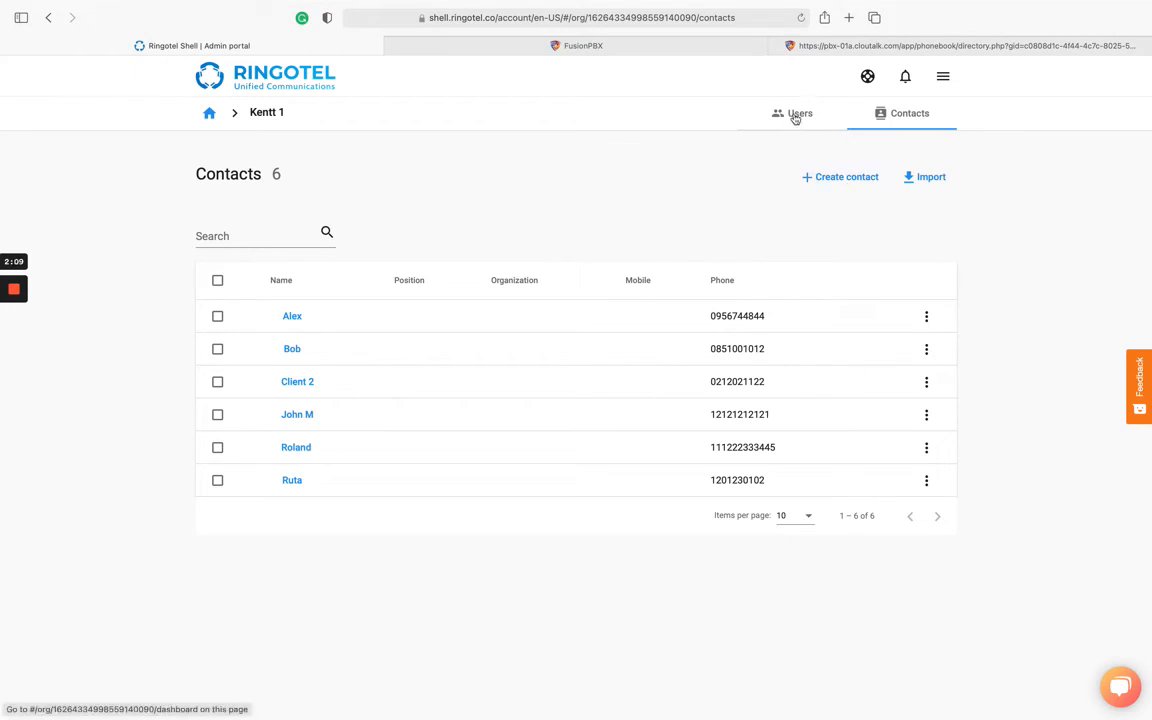
Reload Kentt 1's contacts list by switching to Users and back to Contacts.
{"action": "left_click", "coordinate": [792, 113]}
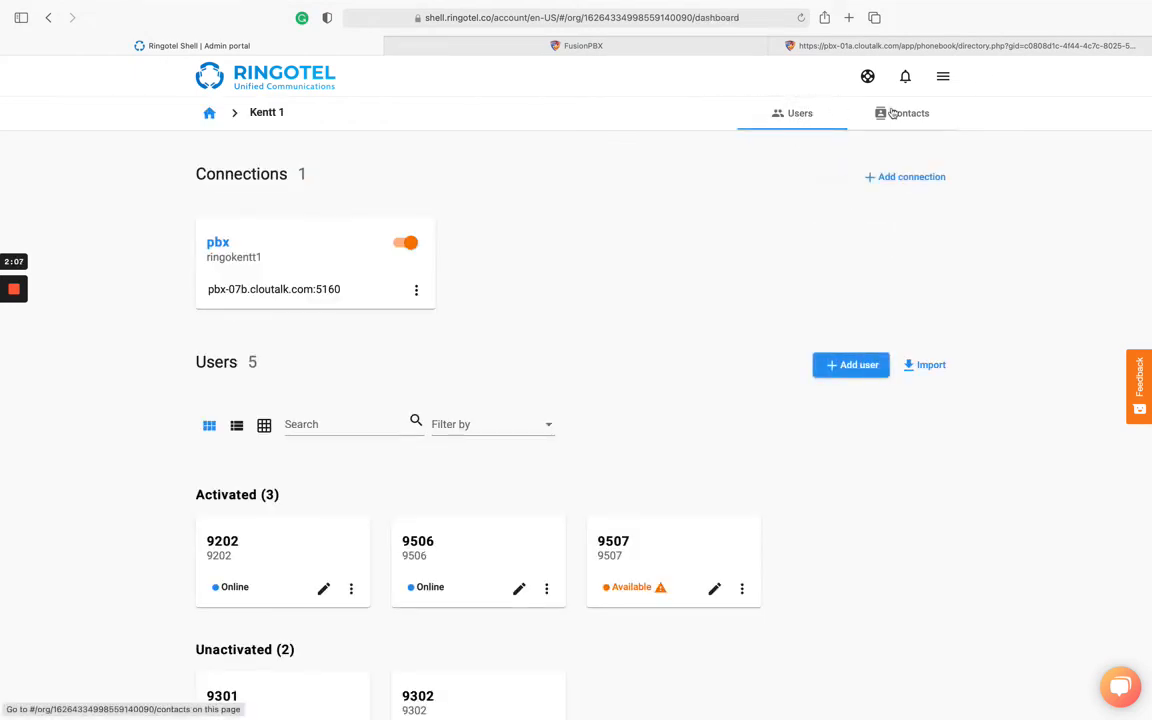
{"action": "left_click", "coordinate": [901, 113]}
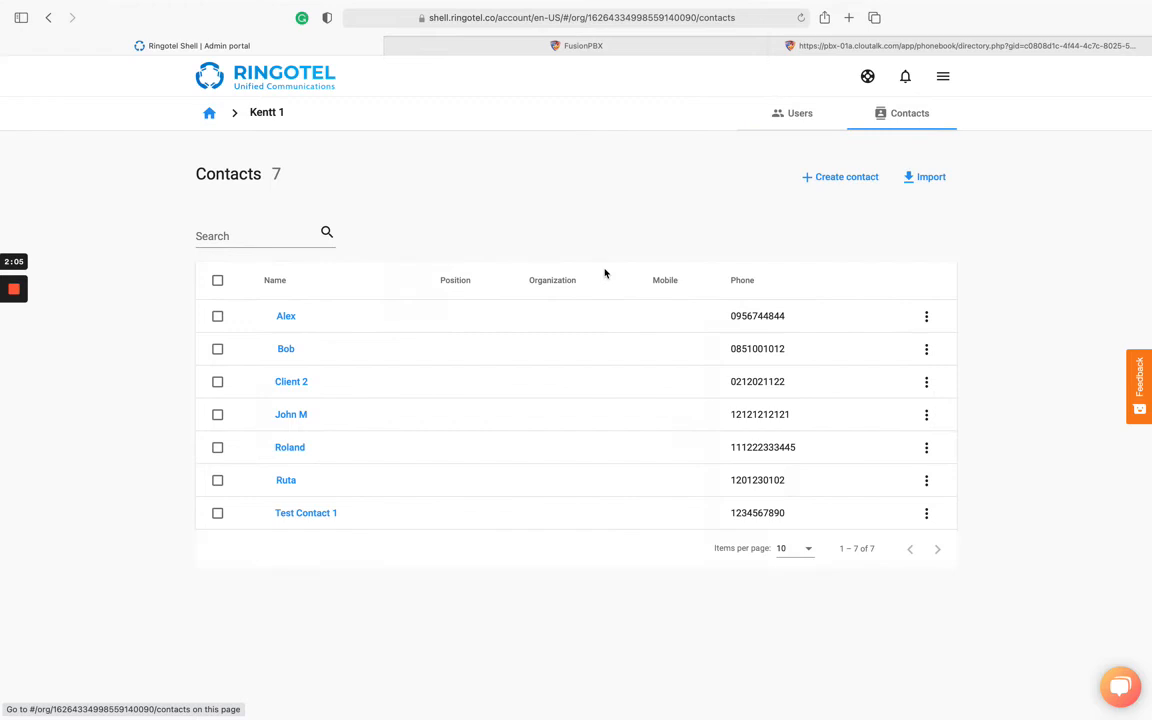
{"action": "mouse_move", "coordinate": [291, 400]}
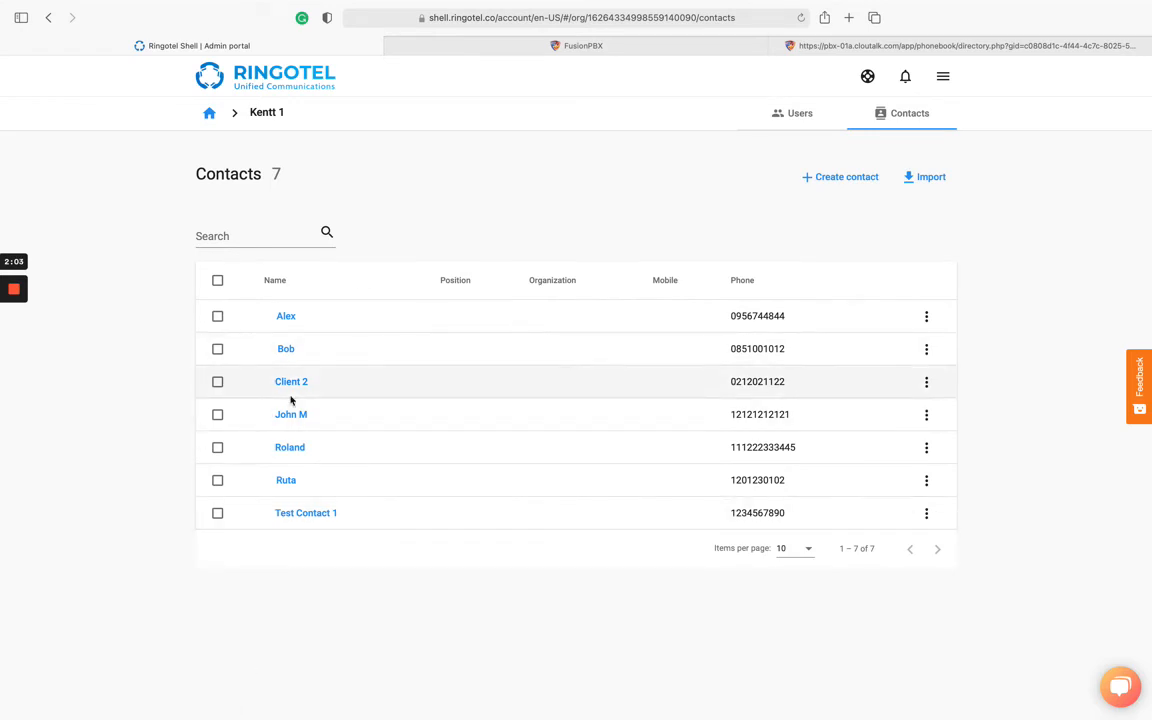
{"action": "mouse_move", "coordinate": [190, 518]}
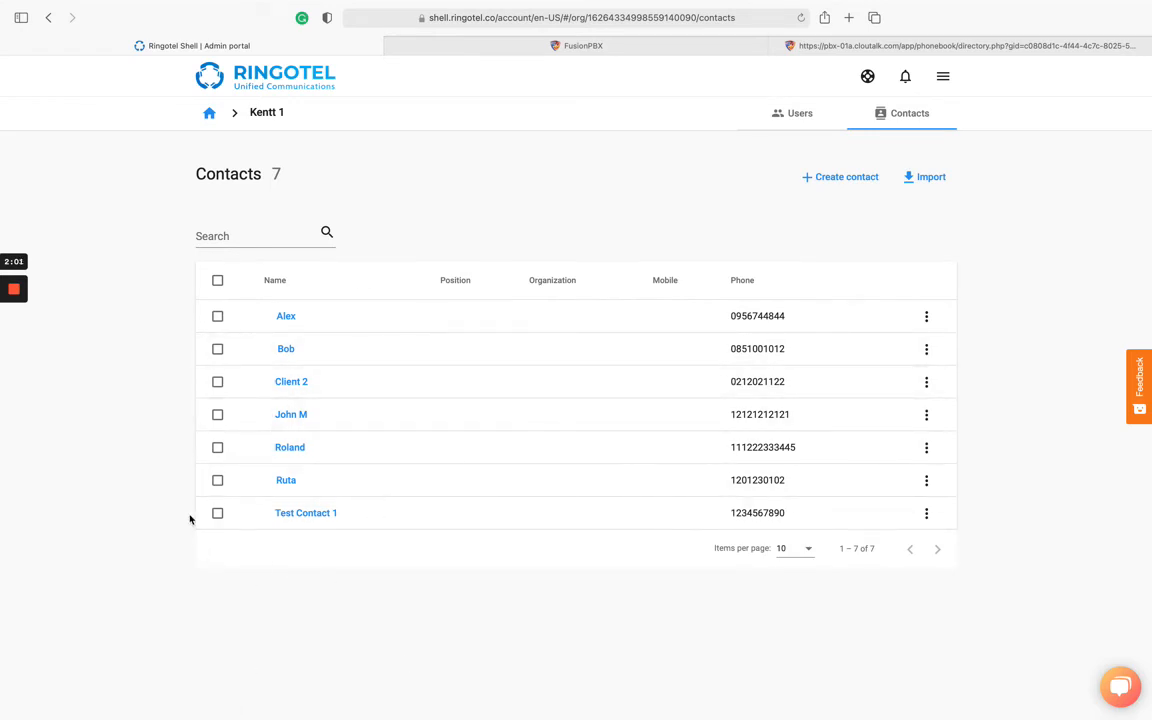
{"action": "mouse_move", "coordinate": [534, 137]}
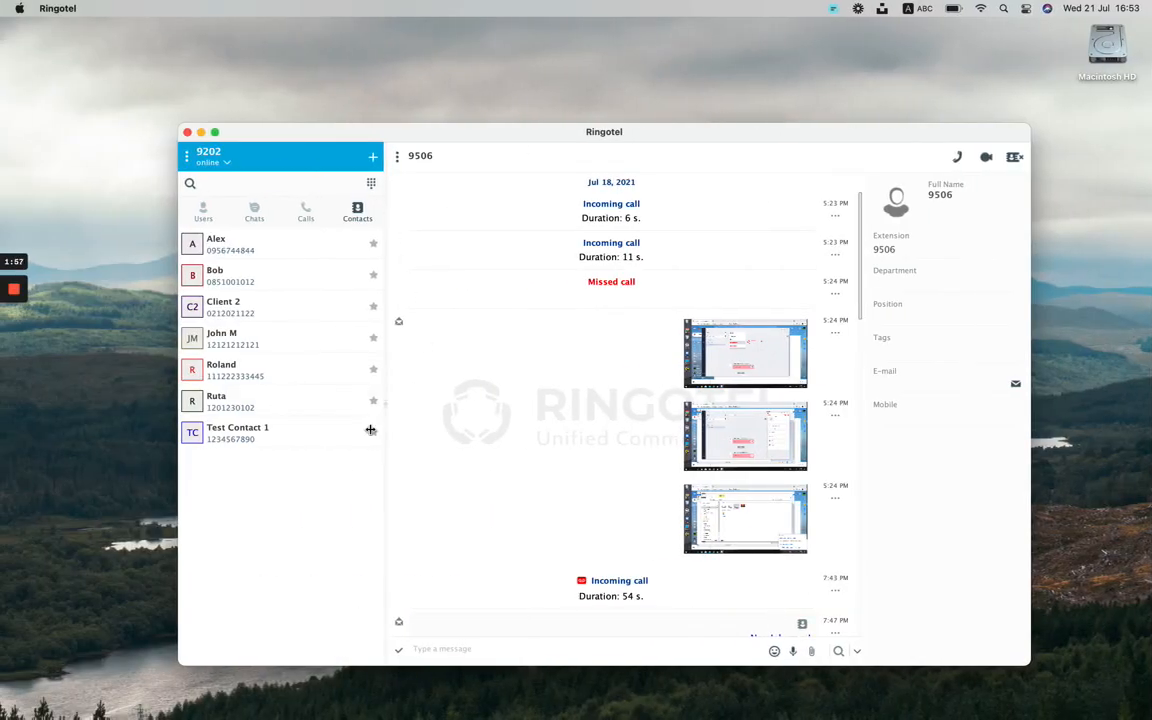
{"action": "mouse_move", "coordinate": [190, 474]}
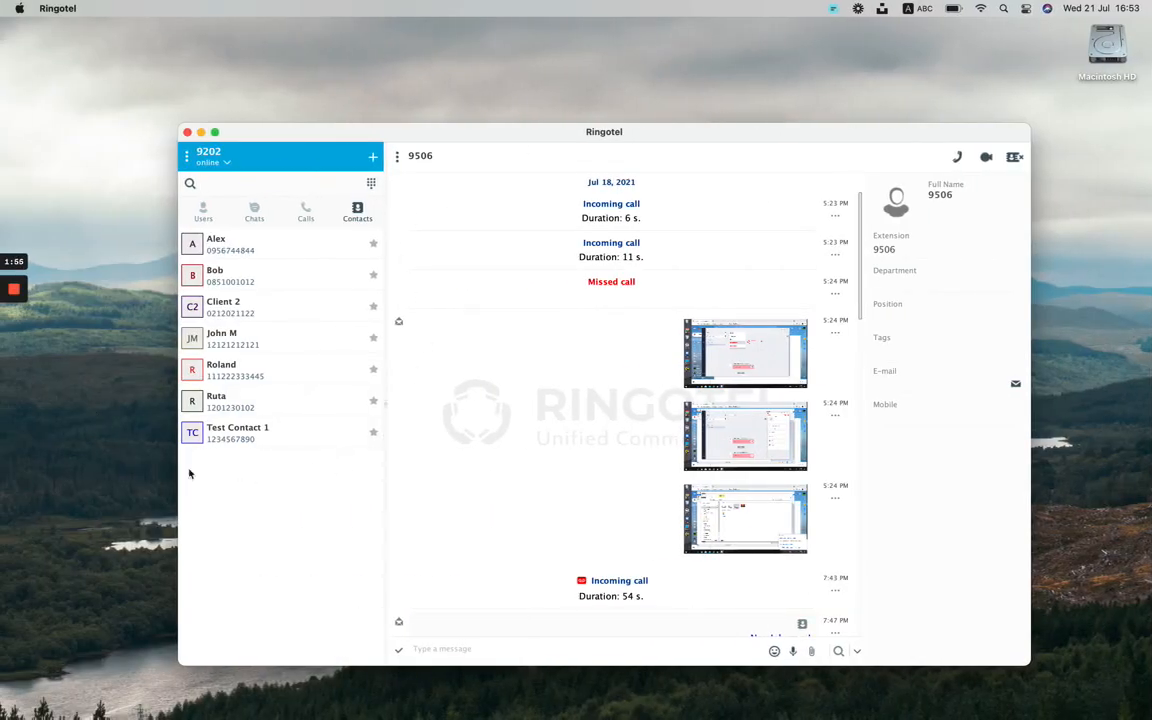
{"action": "mouse_move", "coordinate": [253, 263]}
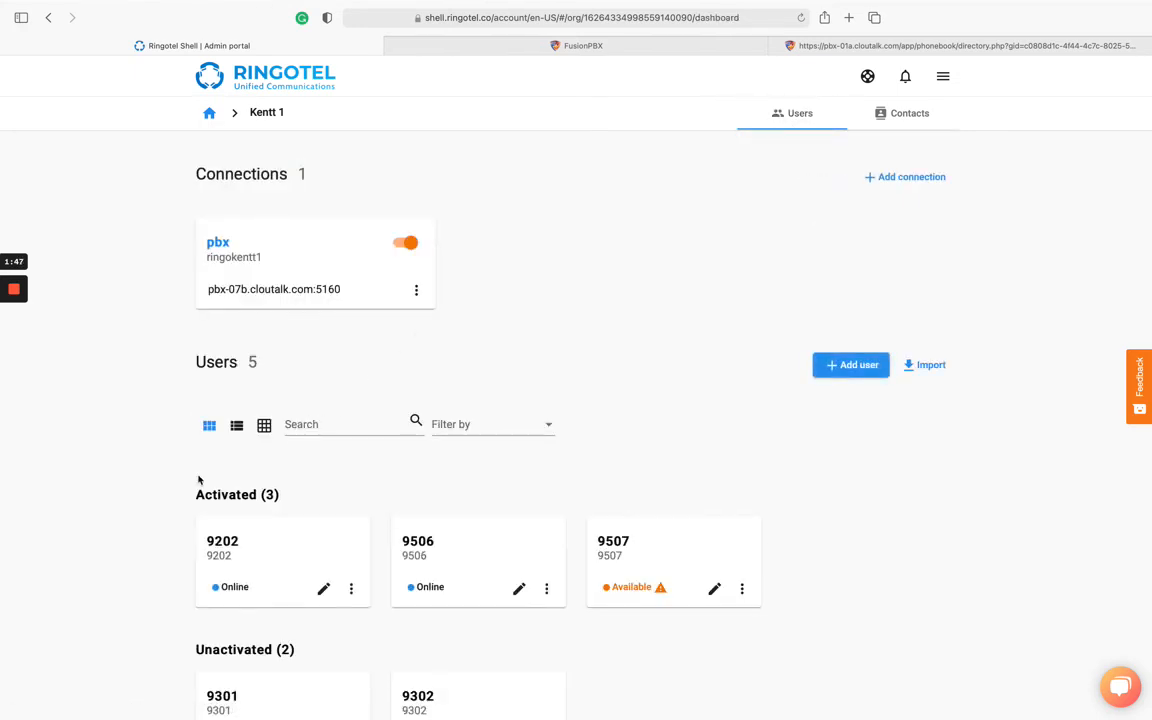
{"action": "mouse_move", "coordinate": [730, 536]}
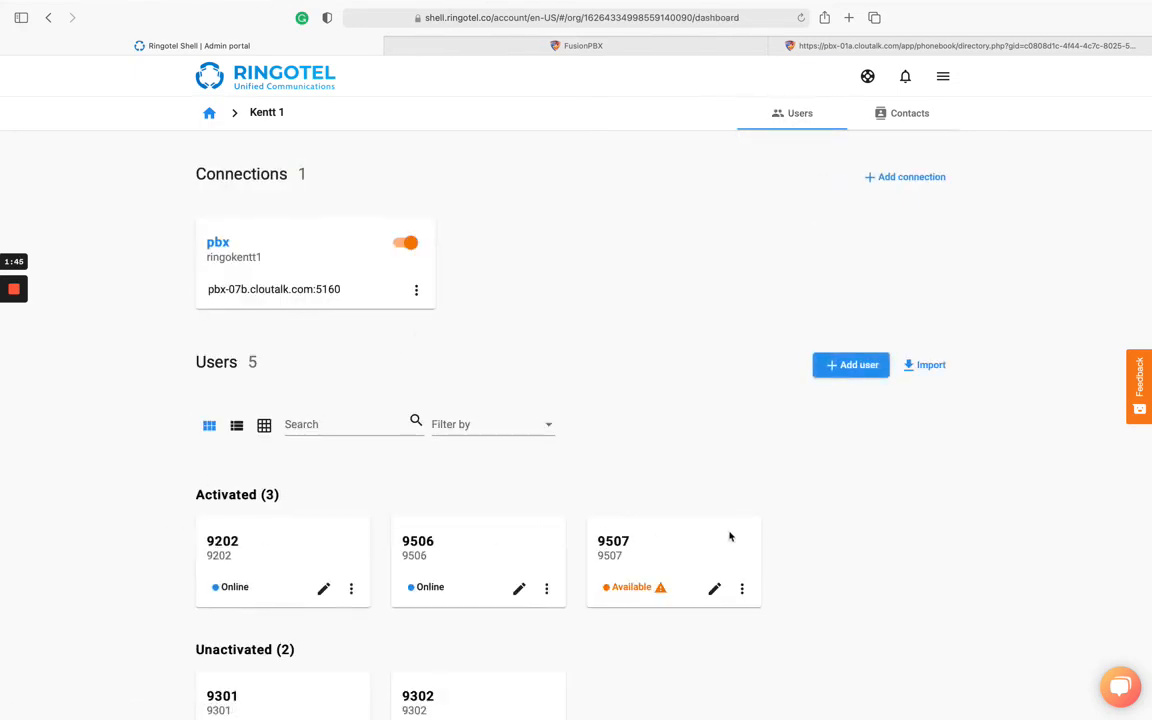
{"action": "mouse_move", "coordinate": [286, 568]}
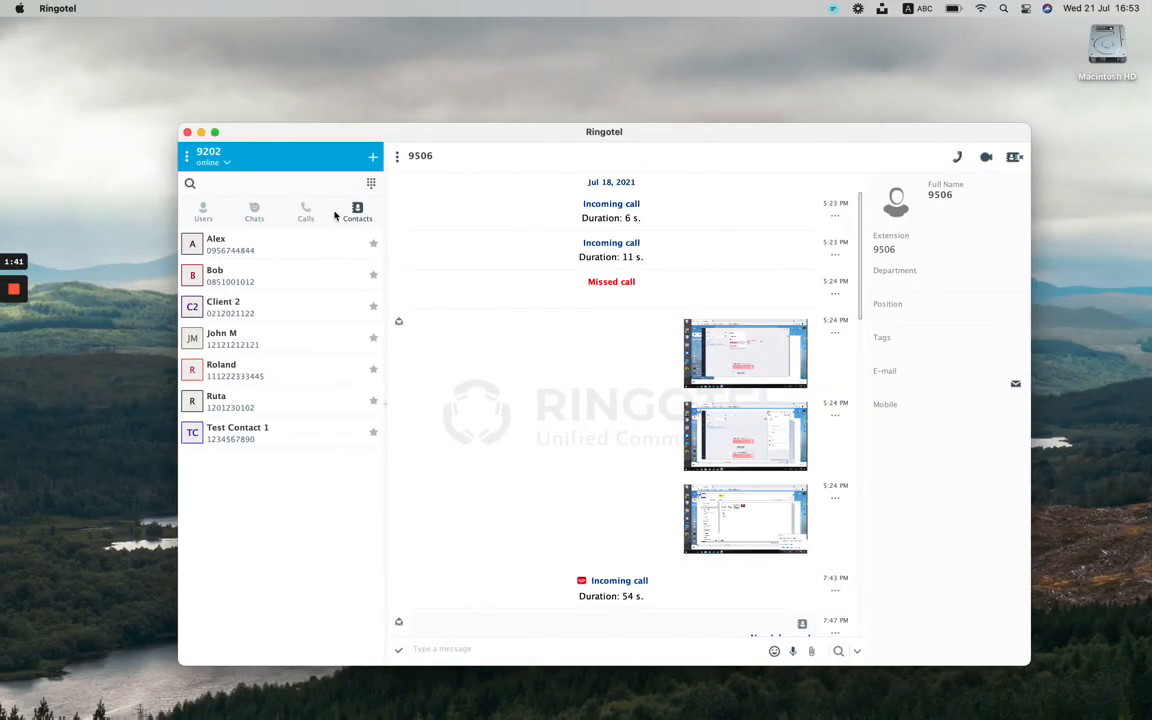
{"action": "mouse_move", "coordinate": [291, 492]}
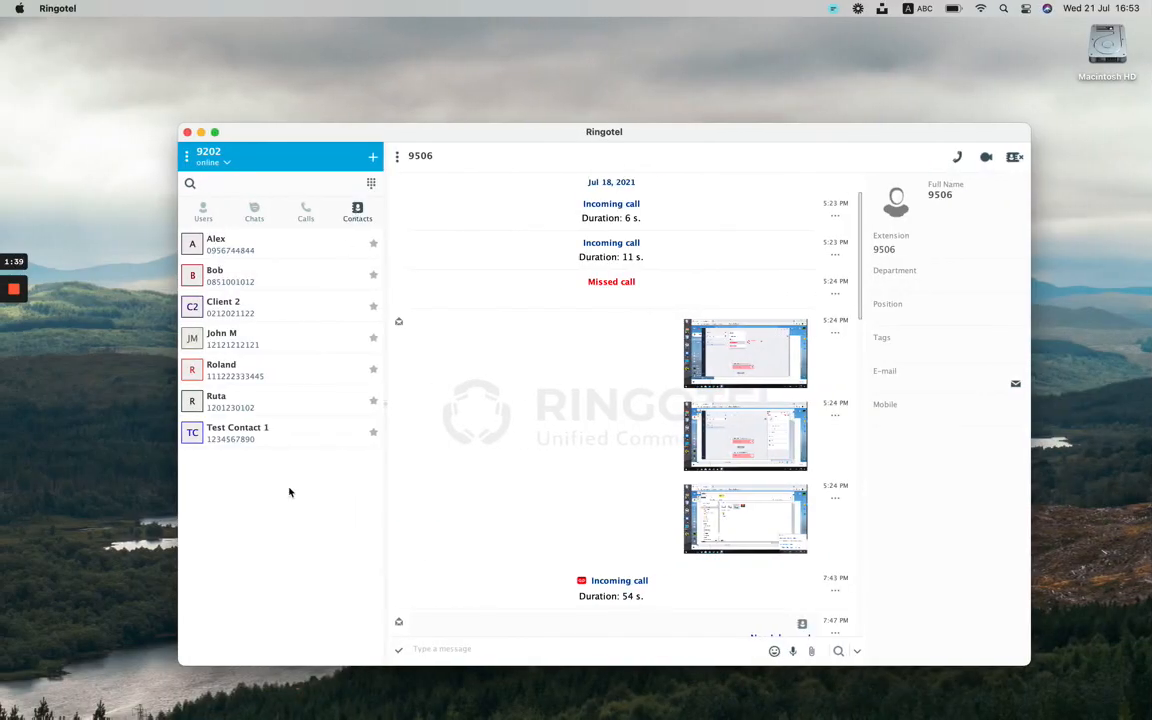